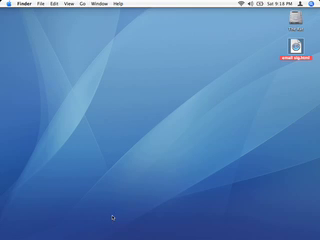
# Step: Launch Mail from the Dock and view its account preferences
pyautogui.doubleClick(293, 66)
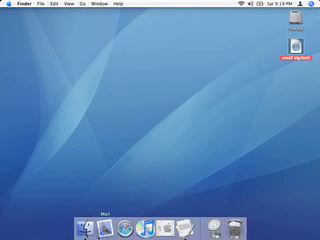
pyautogui.click(115, 215)
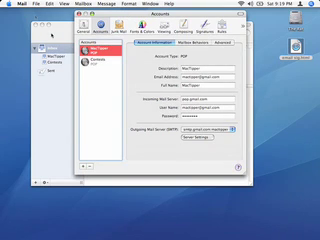
pyautogui.click(13, 5)
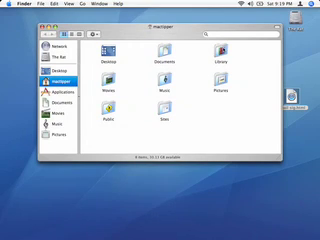
# Step: Browse to Library > Mail > Signatures and select the existing signature webarchive
pyautogui.doubleClick(211, 64)
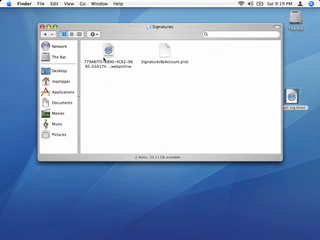
pyautogui.click(102, 55)
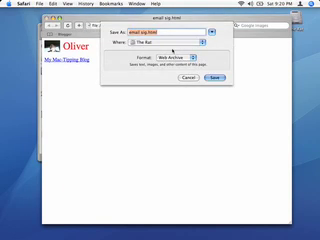
# Step: Save the Oliver signature page from Safari in Web Archive format
pyautogui.click(172, 43)
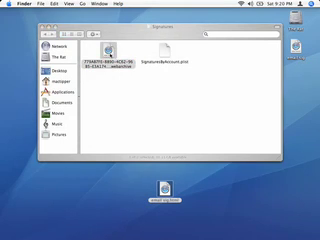
# Step: Substitute the saved web archive for the old signature webarchive in Signatures
pyautogui.doubleClick(108, 53)
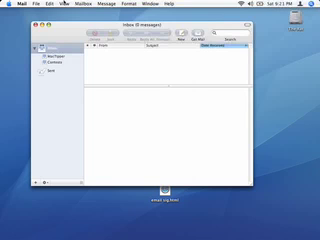
pyautogui.moveTo(160, 230)
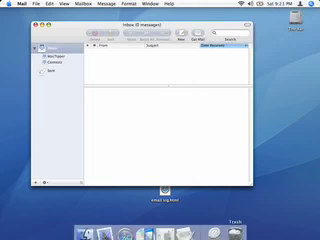